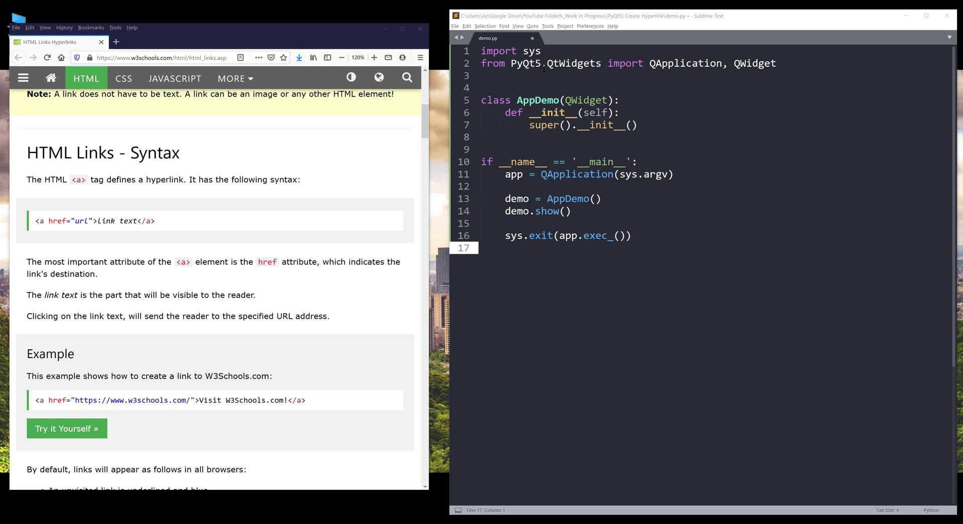
Add QLabel to the PyQt5.QtWidgets import line, then place the cursor in AppDemo's constructor
{"action": "type", "text": ", Q"}
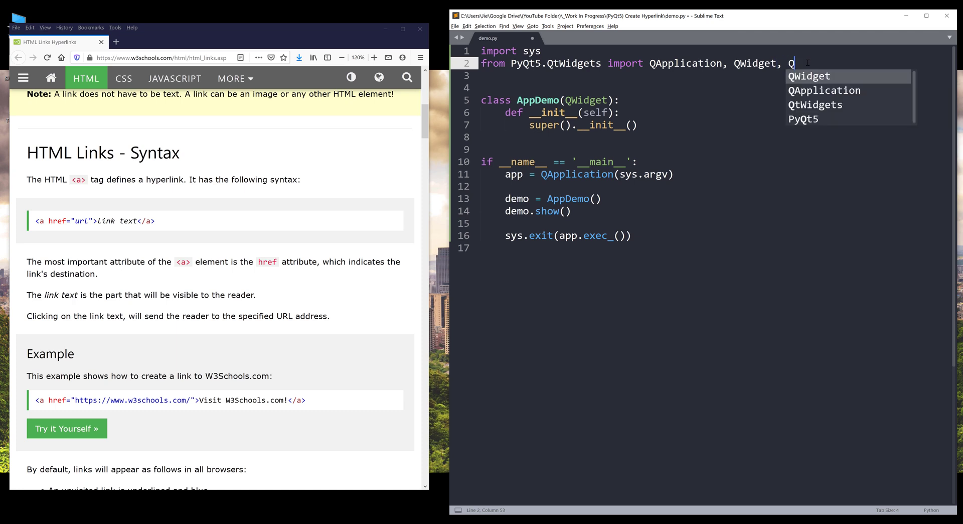
{"action": "type", "text": "Label"}
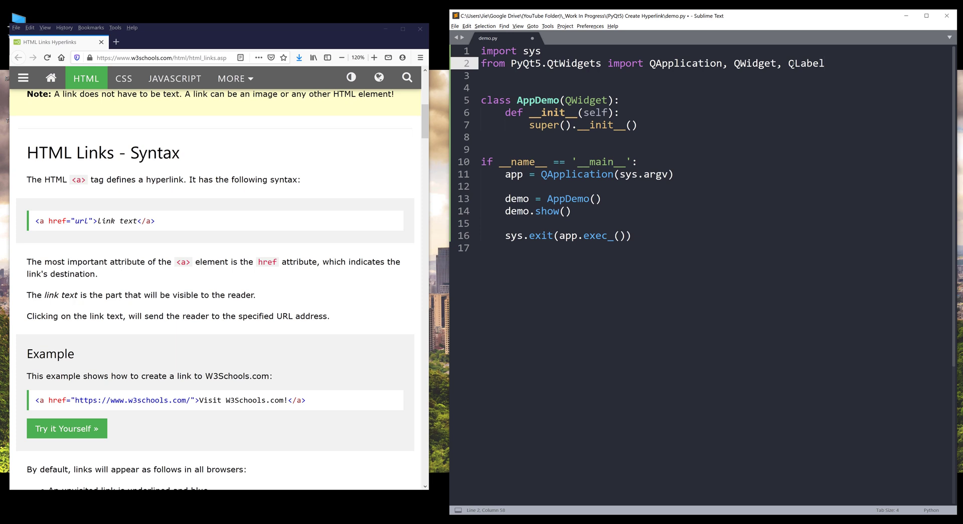
{"action": "left_click", "coordinate": [660, 238]}
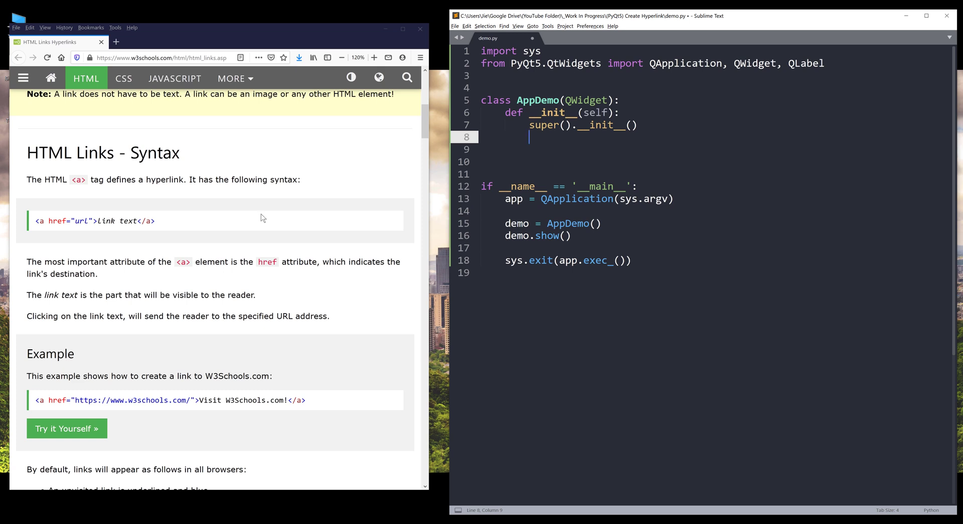
{"action": "mouse_move", "coordinate": [228, 219]}
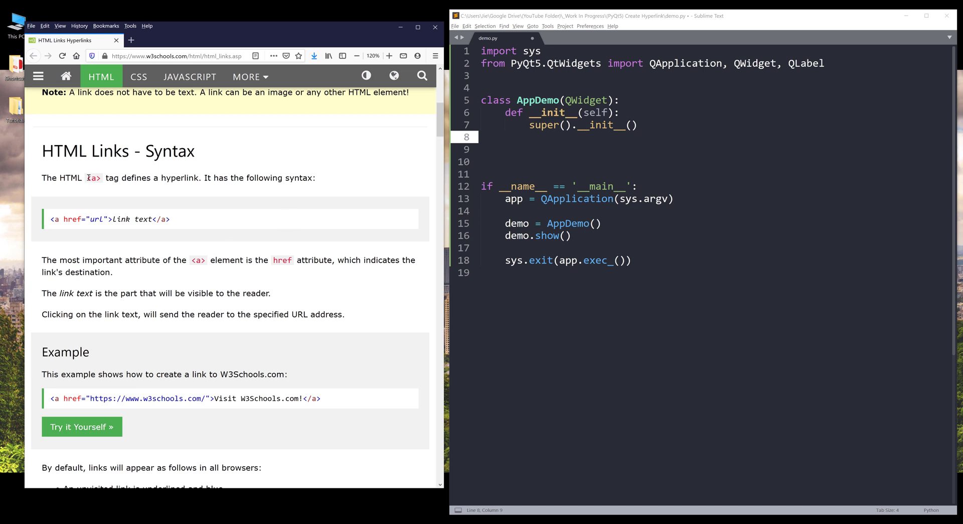
{"action": "double_click", "coordinate": [93, 178]}
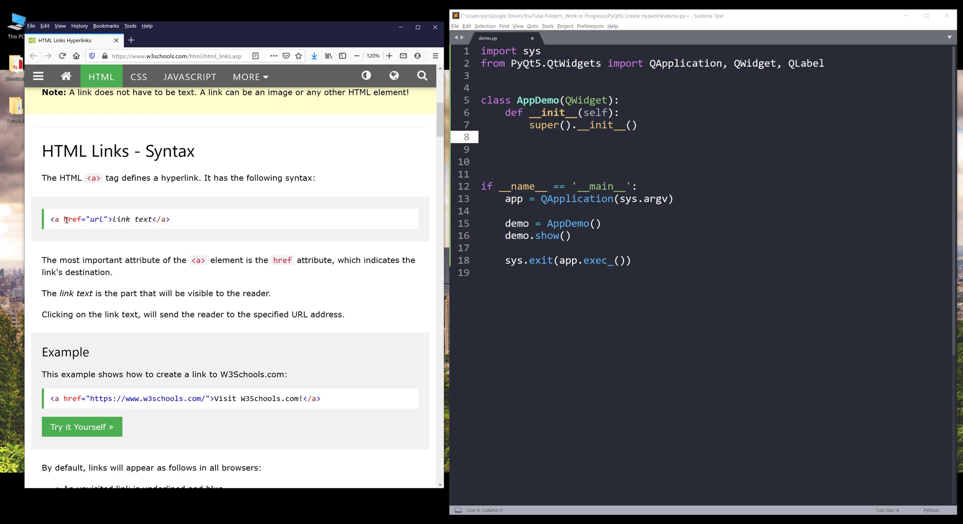
{"action": "double_click", "coordinate": [70, 220]}
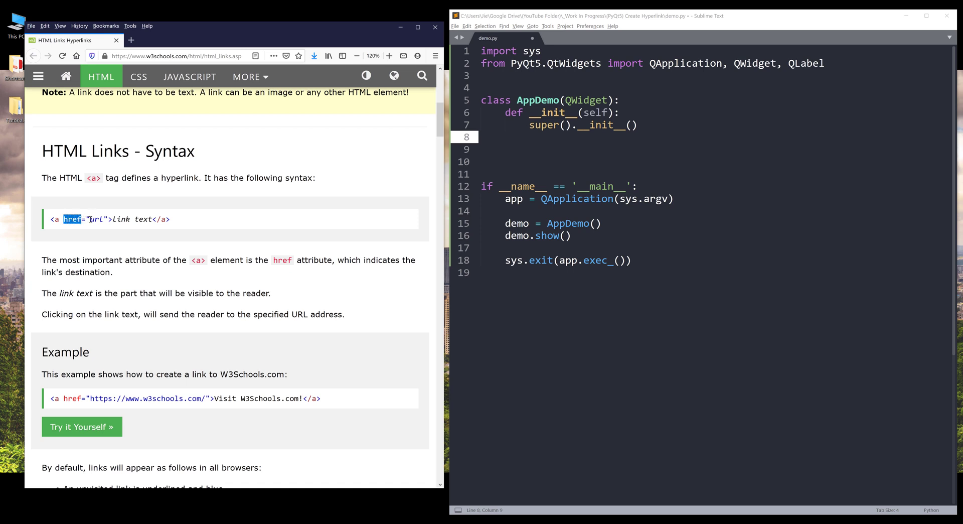
{"action": "double_click", "coordinate": [95, 219]}
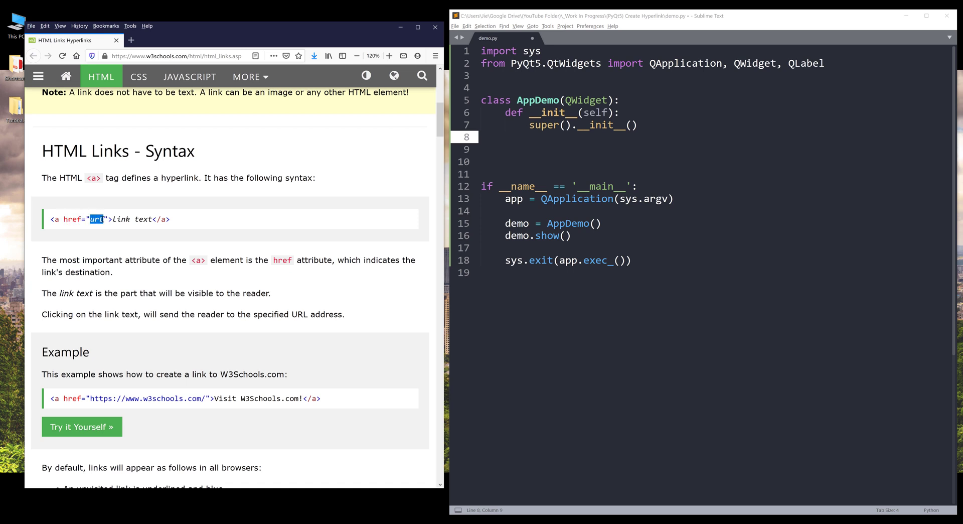
{"action": "double_click", "coordinate": [132, 220]}
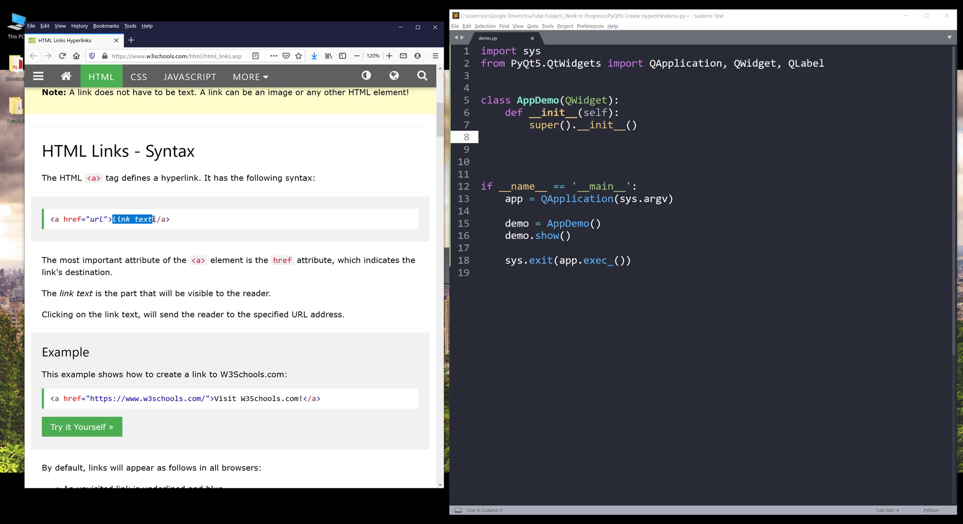
{"action": "scroll", "scroll_direction": "down", "scroll_amount": 3}
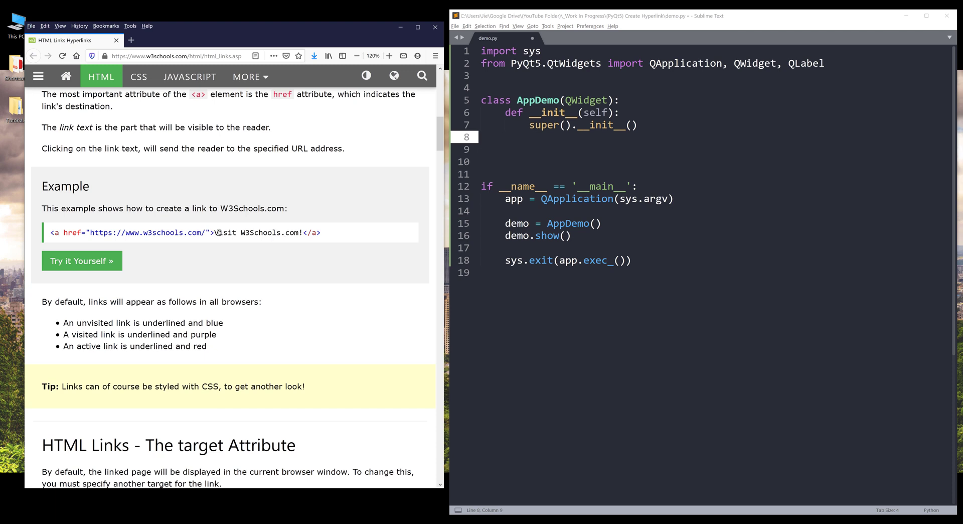
{"action": "left_click_drag", "start_coordinate": [216, 232], "coordinate": [298, 233]}
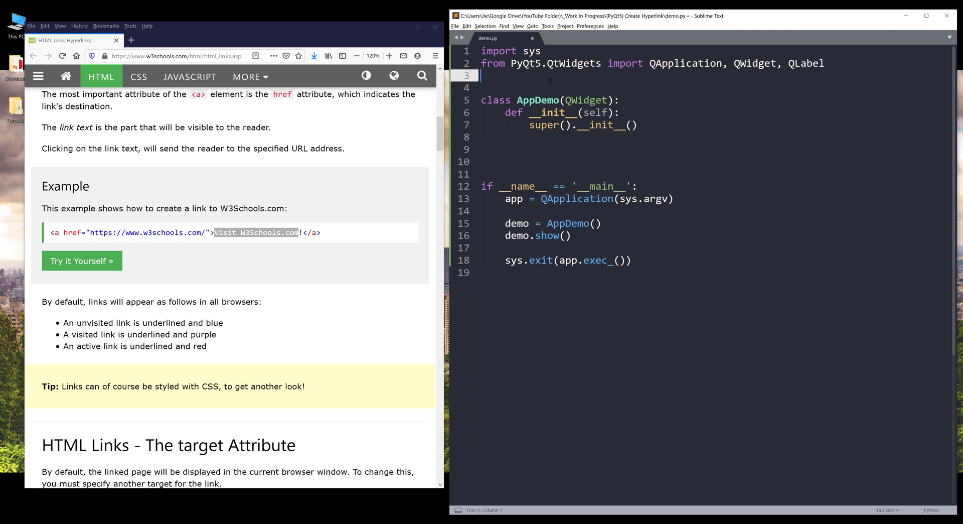
Write class HyperlinkLabel(QLabel): and start its def __init__ constructor beneath it
{"action": "type", "text": "class"}
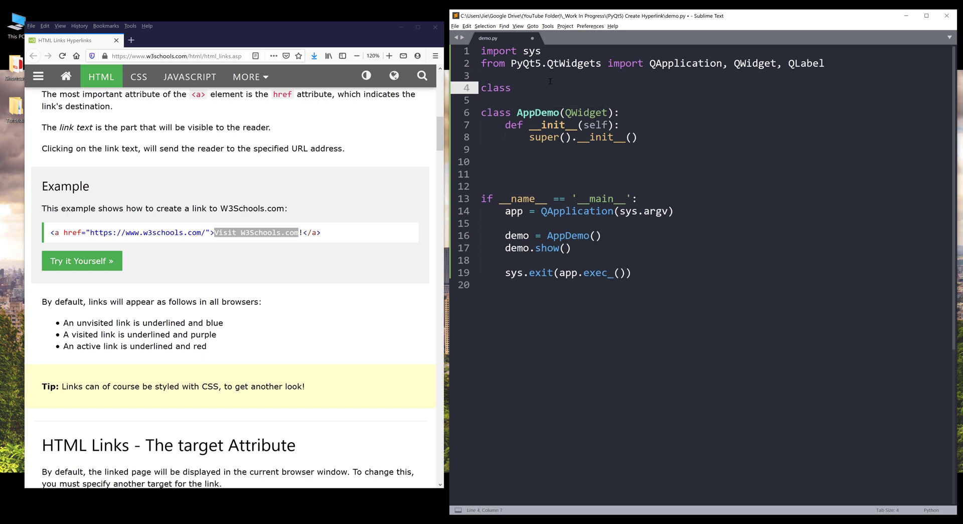
{"action": "type", "text": "Hyper"}
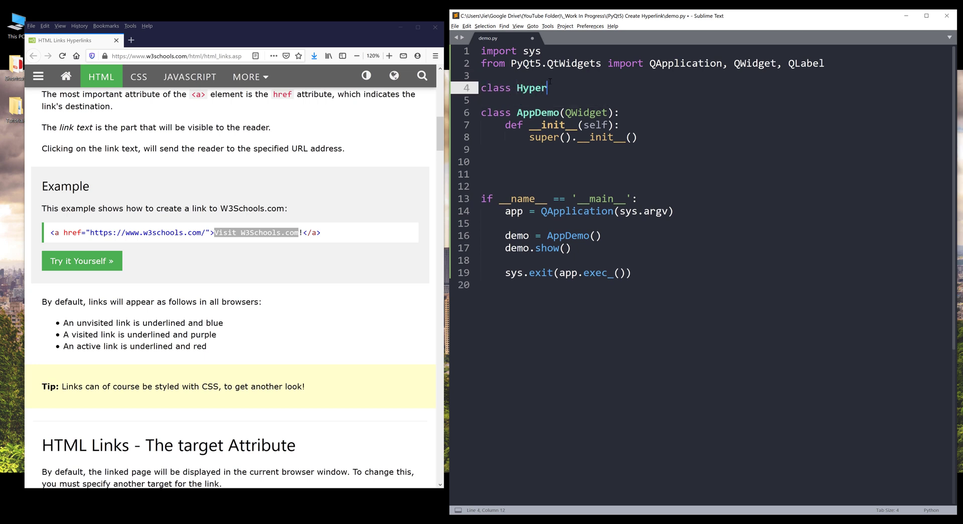
{"action": "type", "text": "linkLabel()"}
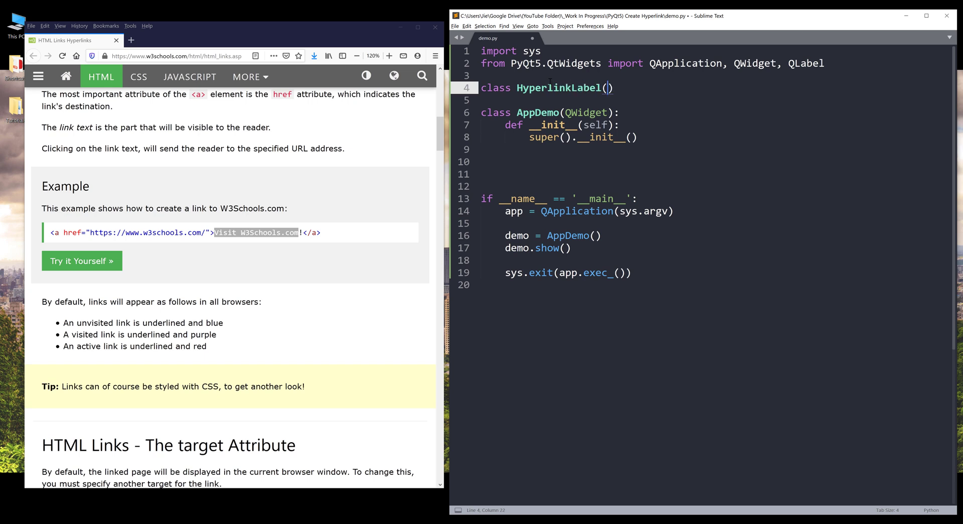
{"action": "type", "text": "Q"}
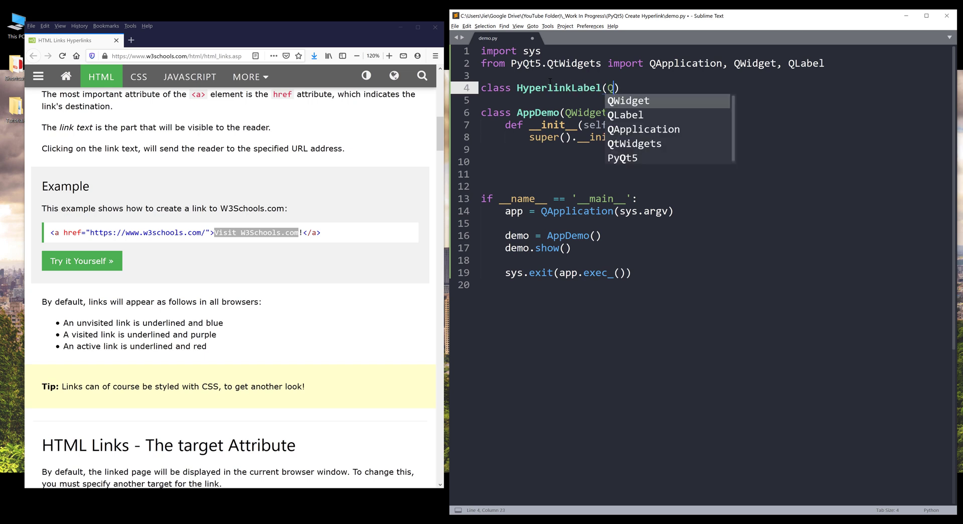
{"action": "type", "text": "Labe):"}
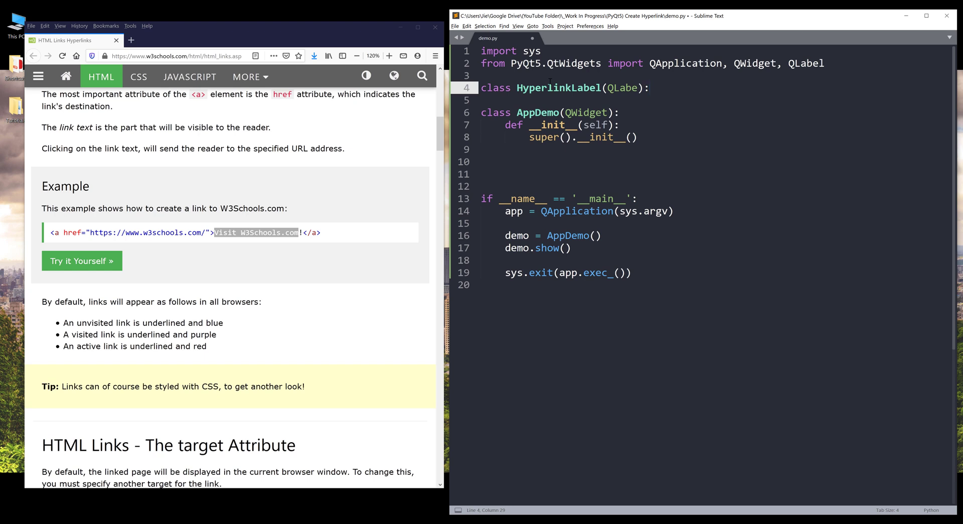
{"action": "type", "text": "def __init__(self):"}
{"action": "type", "text": "super().__init__("}
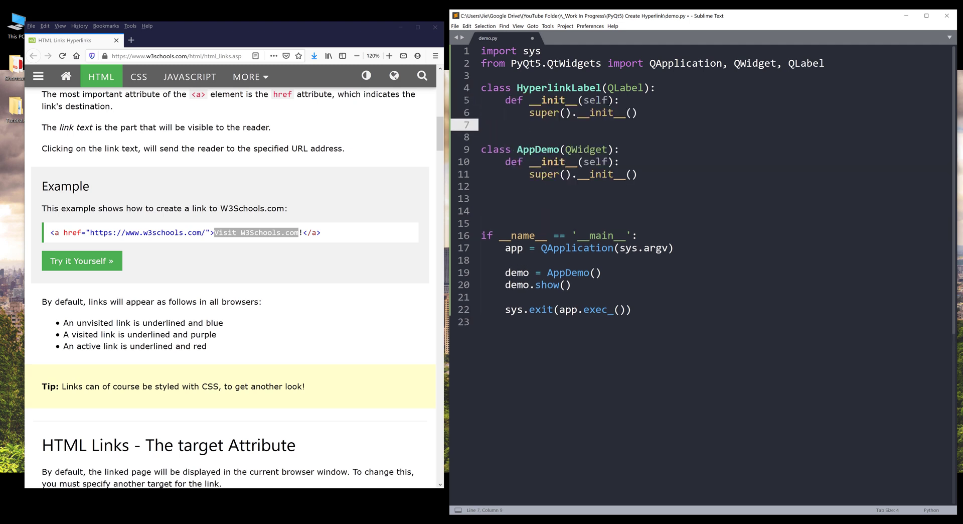
Give __init__ a parent=None argument and set a 35px font-size stylesheet
{"action": "type", "text": "parent="}
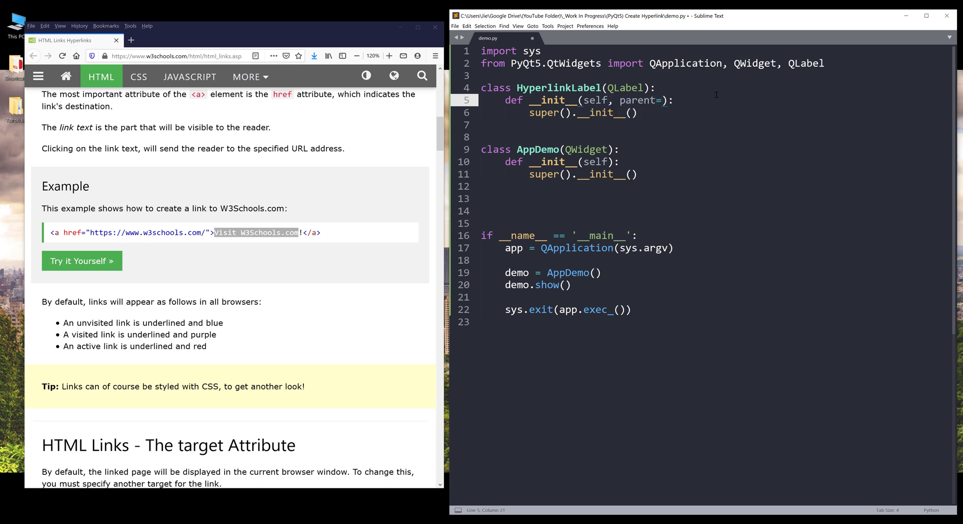
{"action": "type", "text": "None"}
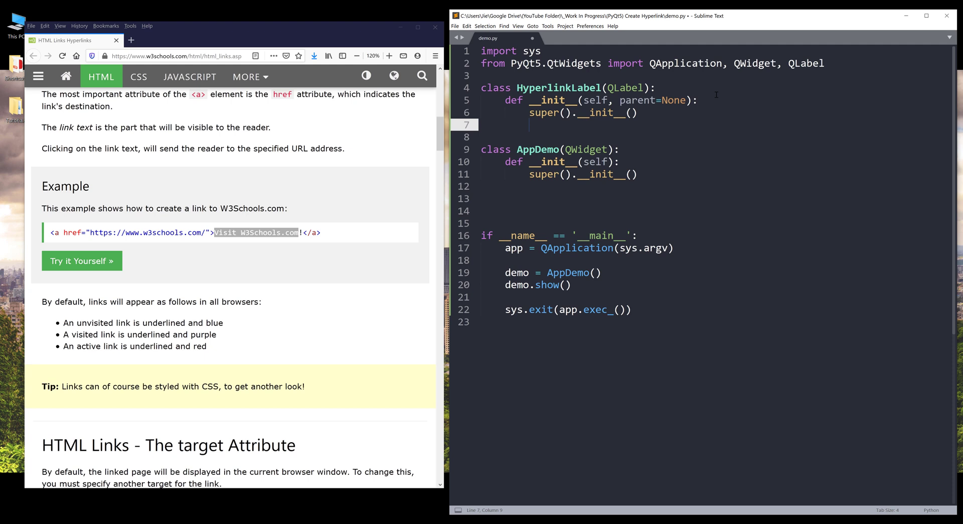
{"action": "type", "text": "self.setSty"}
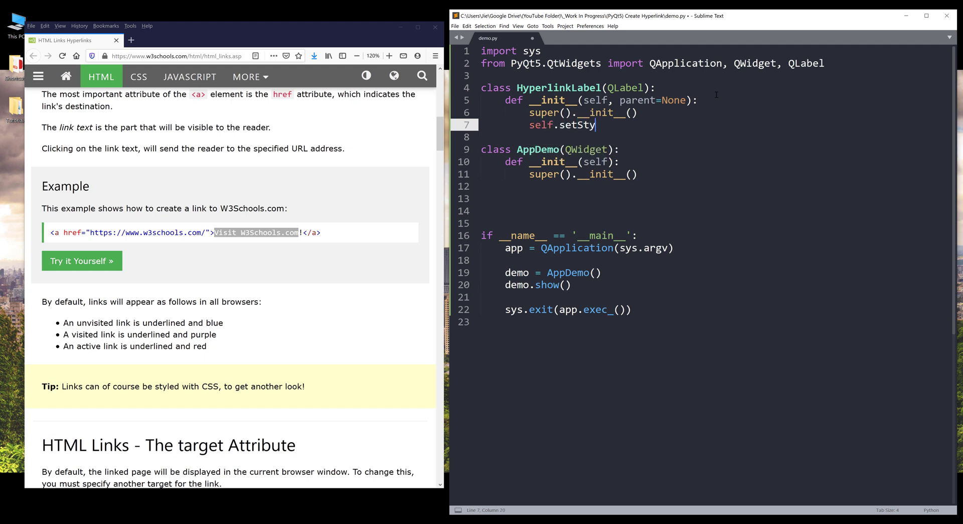
{"action": "type", "text": "le"}
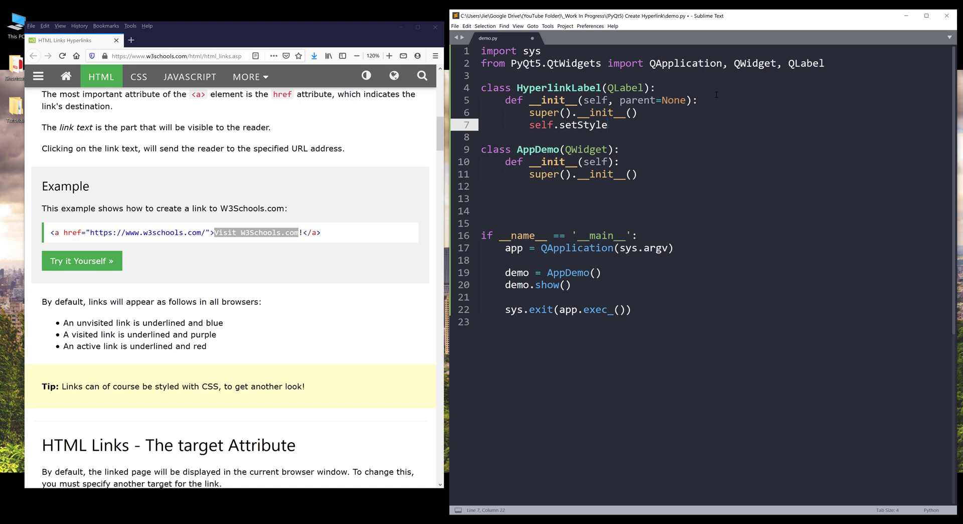
{"action": "type", "text": "Sheet()"}
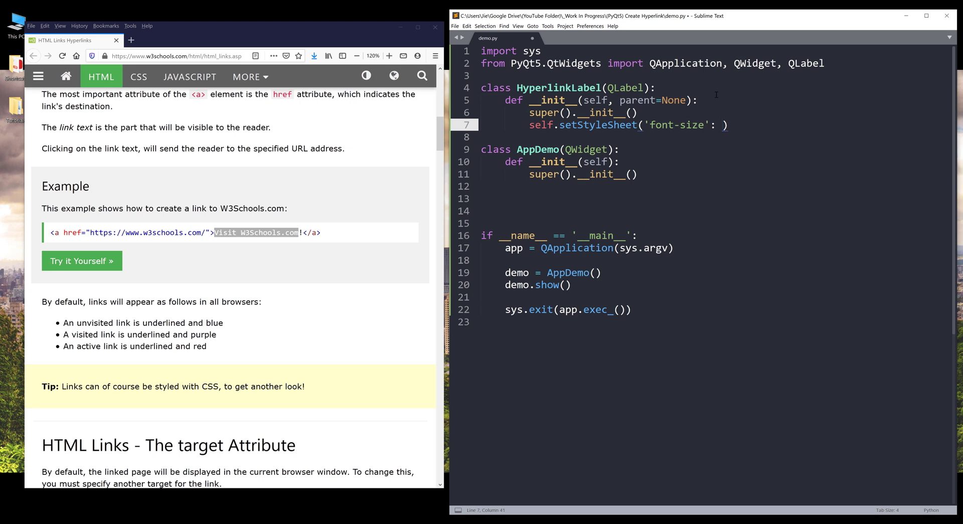
{"action": "type", "text": "35px'"}
{"action": "type", "text": "self."}
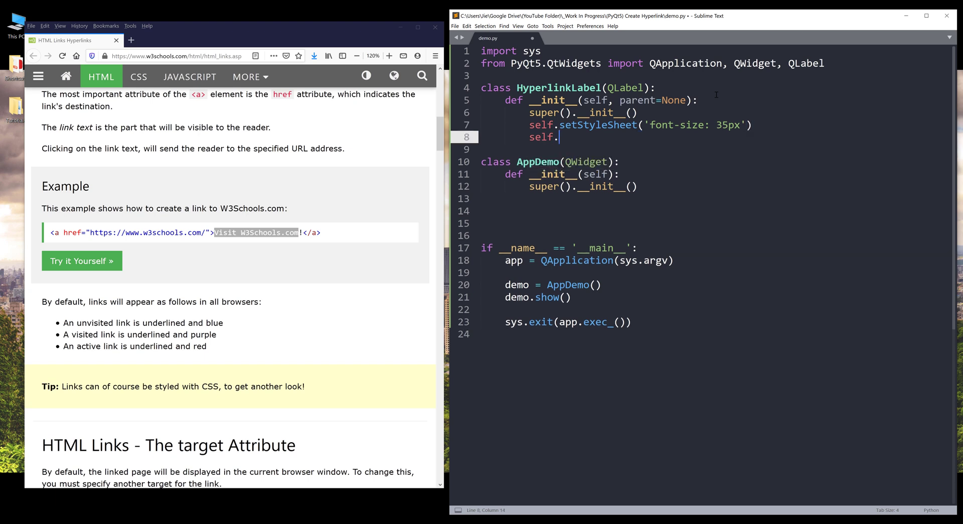
Add self.setOpenExternalLinks(True) and self.setparent(parnet) to the constructor
{"action": "type", "text": "set"}
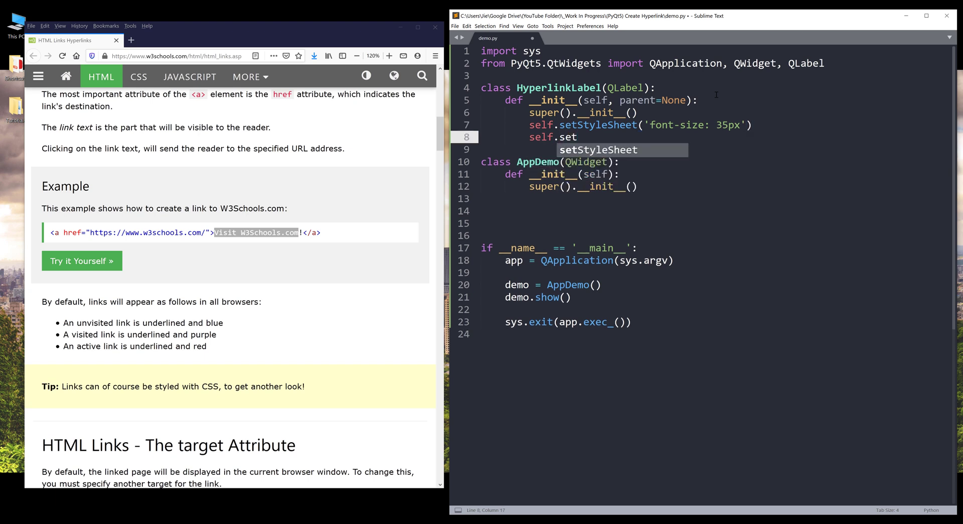
{"action": "type", "text": "Op"}
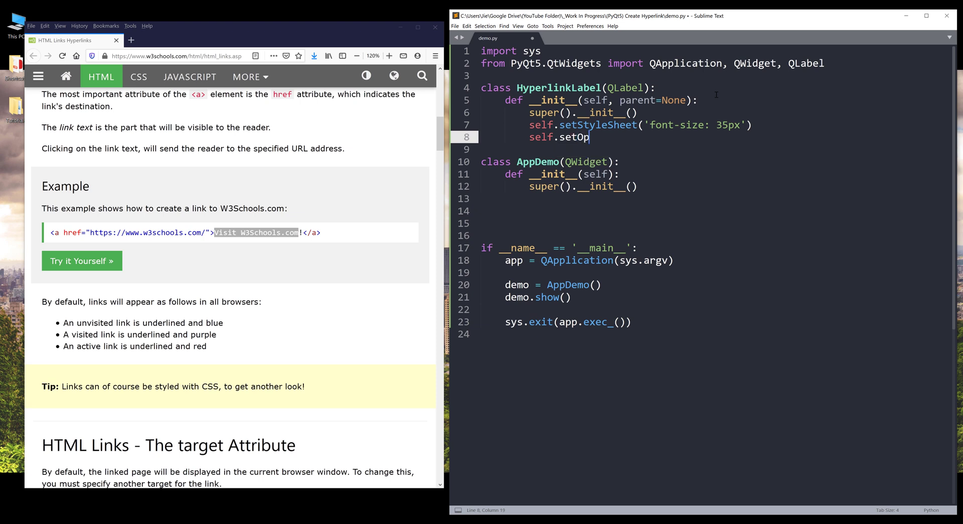
{"action": "type", "text": "enExternalL"}
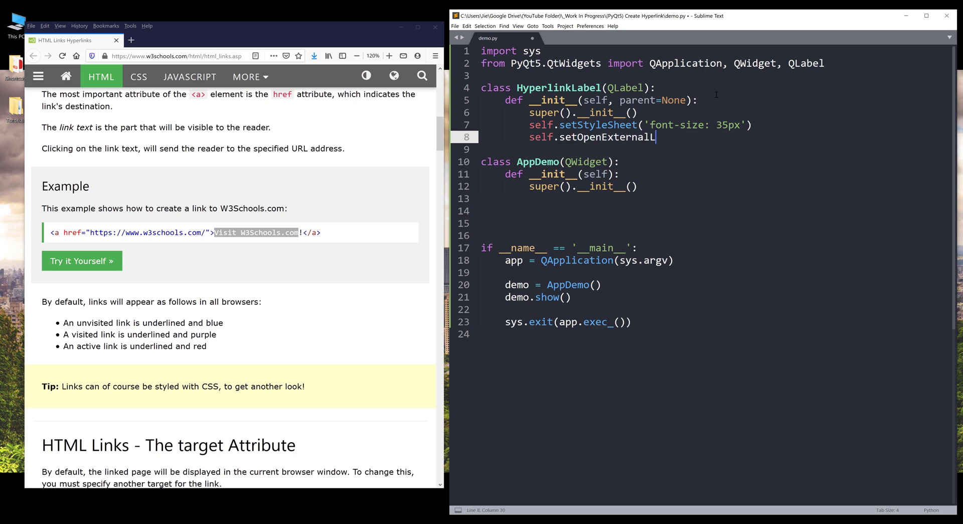
{"action": "type", "text": "inks(T)"}
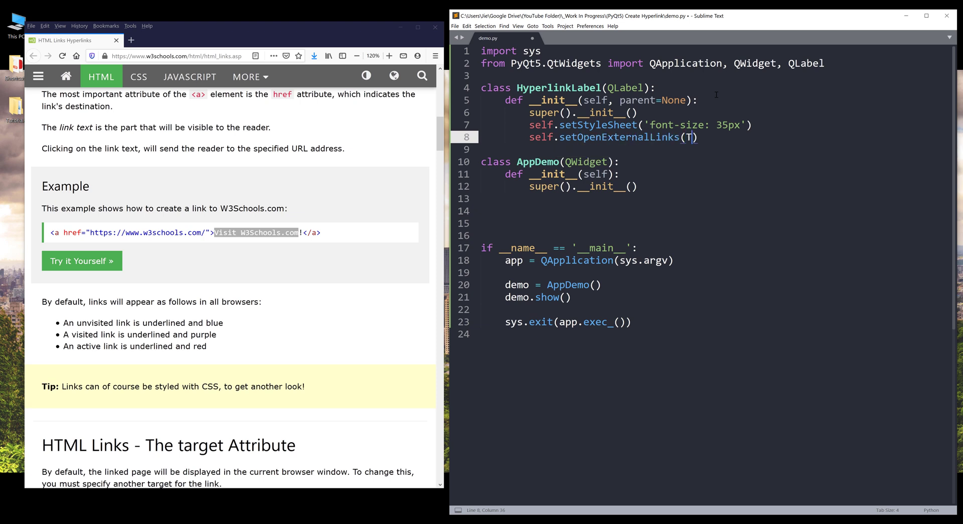
{"action": "type", "text": "rue"}
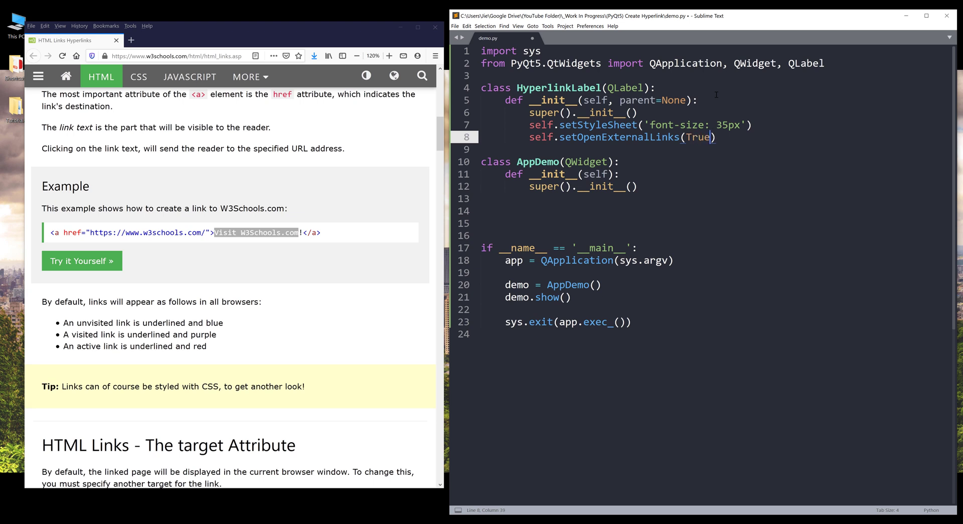
{"action": "left_click_drag", "start_coordinate": [527, 137], "coordinate": [716, 137]}
{"action": "type", "text": "self."}
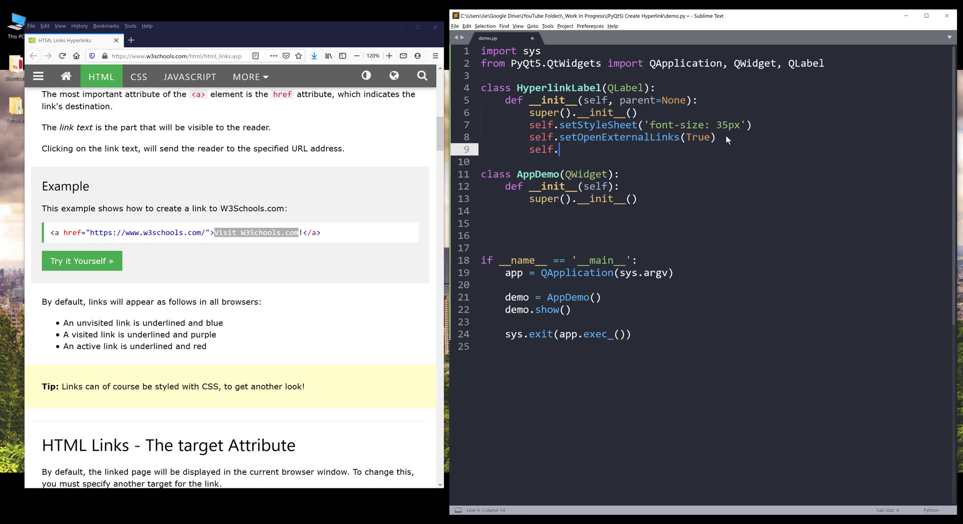
{"action": "type", "text": "set"}
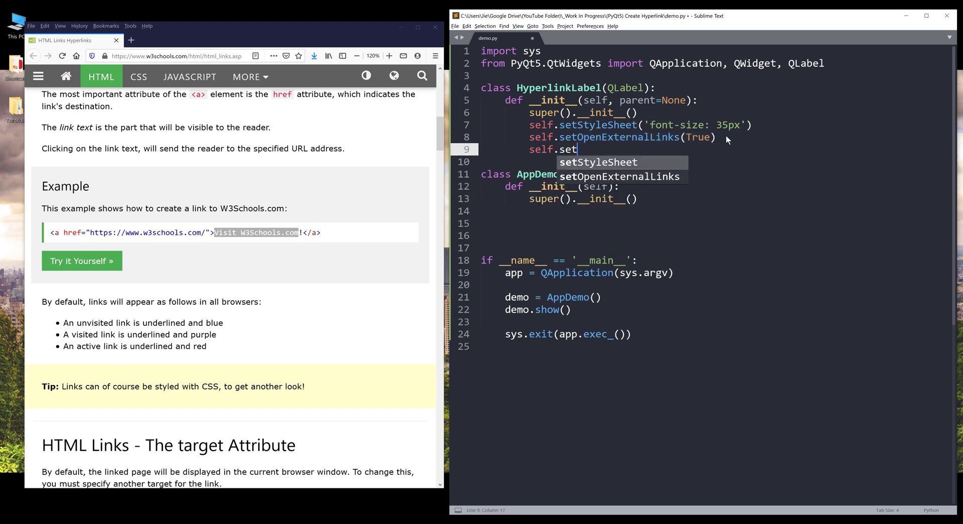
{"action": "type", "text": "parent(parnet)"}
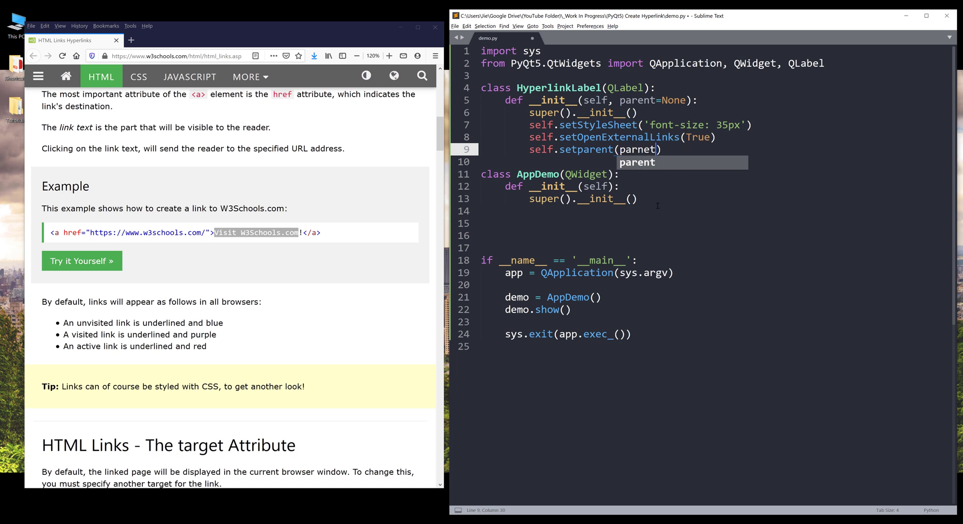
{"action": "left_click_drag", "start_coordinate": [482, 87], "coordinate": [662, 149]}
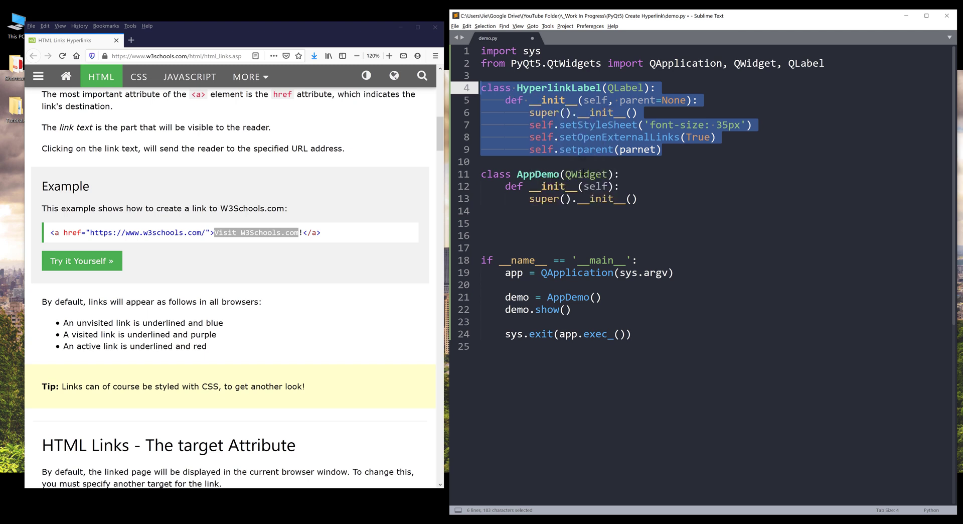
{"action": "mouse_move", "coordinate": [664, 214]}
{"action": "type", "text": "linkTemplate ="}
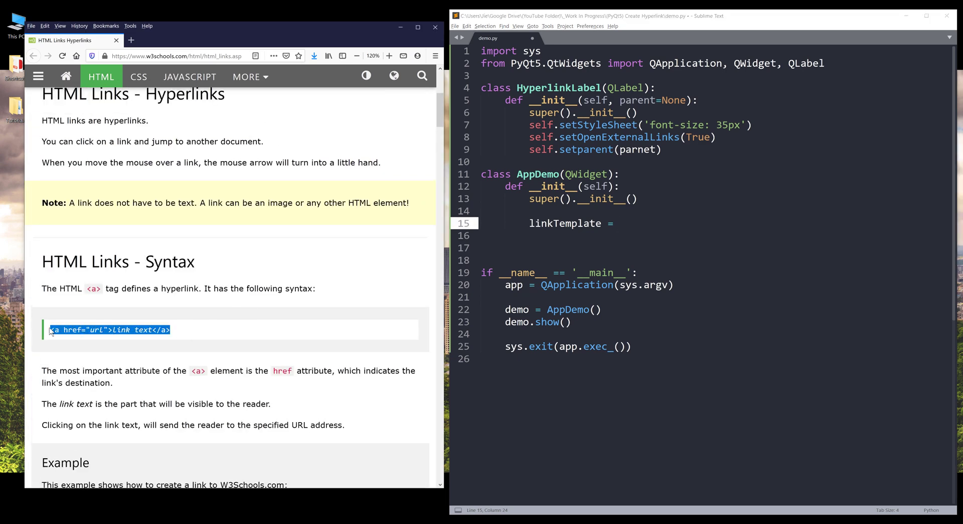
Paste the anchor tag after linkTemplate = and use {0} and {1} as placeholders
{"action": "left_click", "coordinate": [659, 224]}
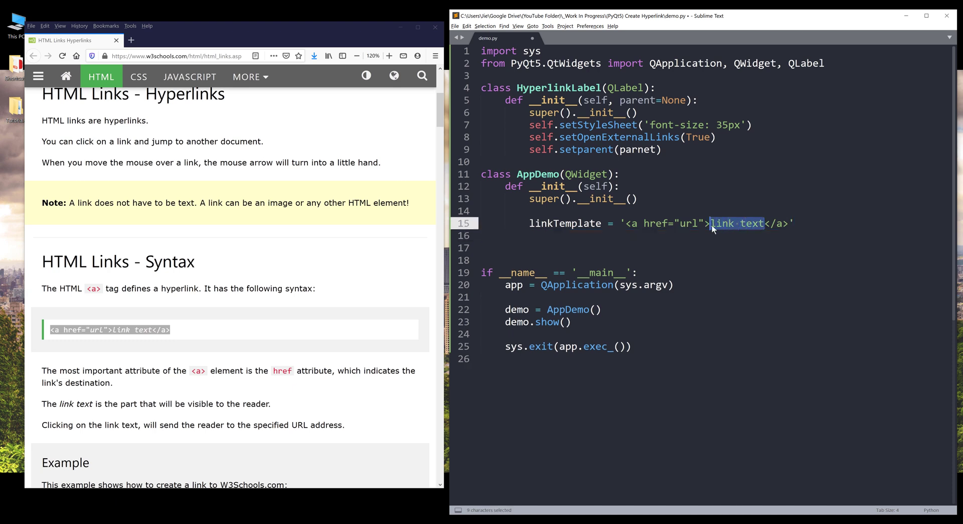
{"action": "type", "text": "{1"}
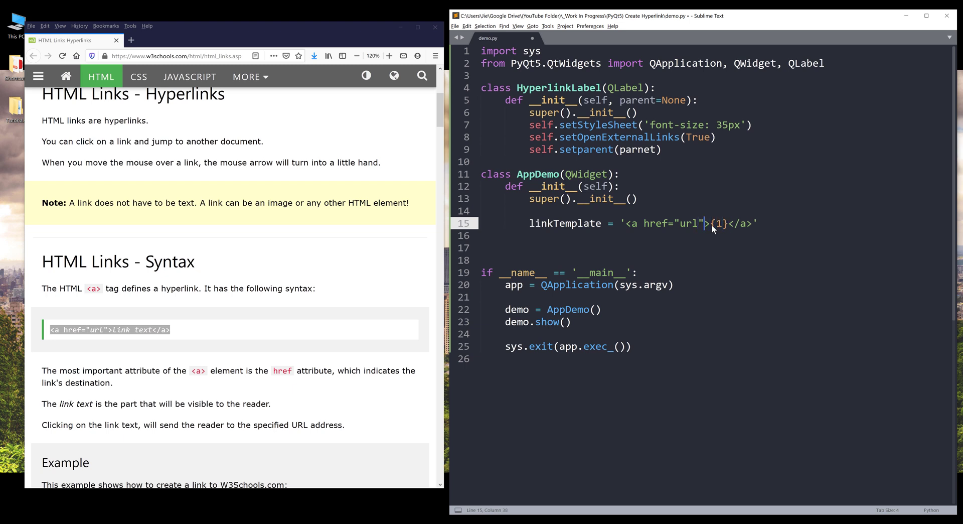
{"action": "type", "text": "{0}"}
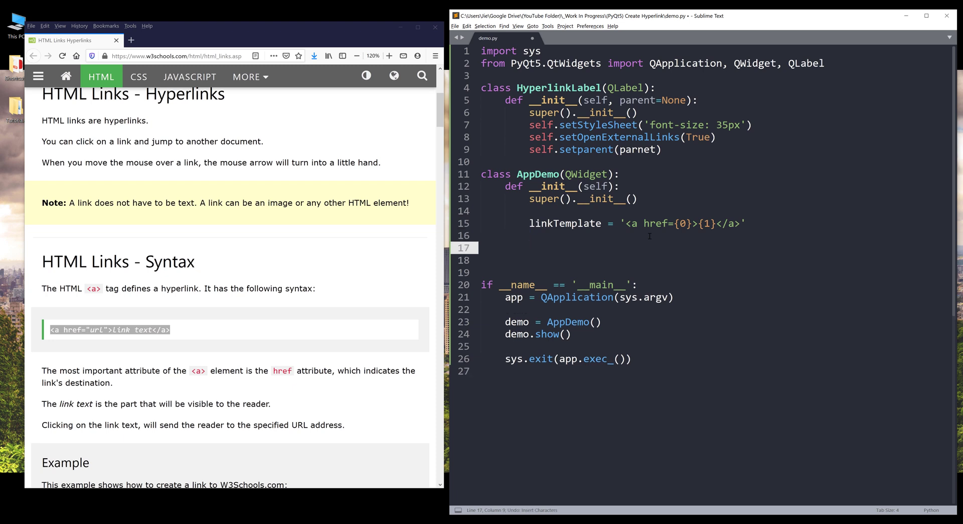
Create label1 = HyperlinkLabel(self) in AppDemo's constructor
{"action": "type", "text": "label1"}
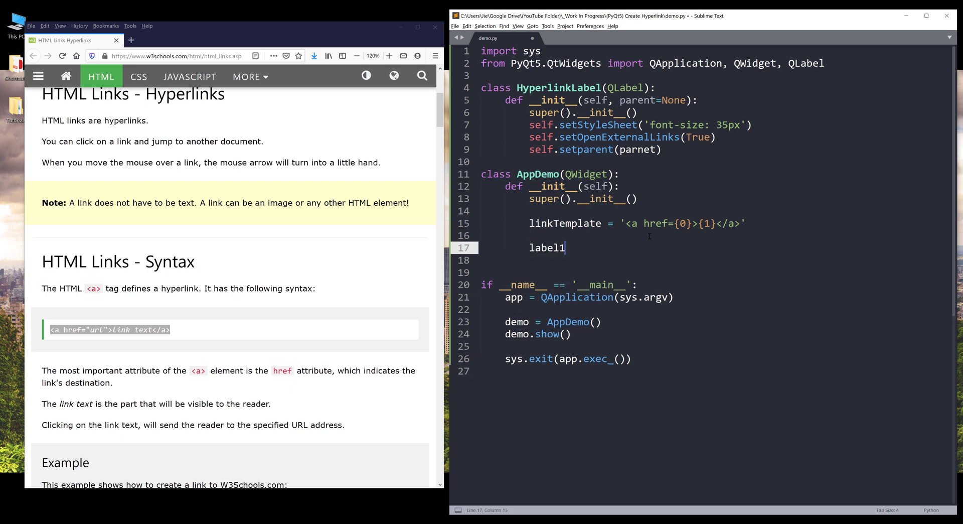
{"action": "type", "text": "="}
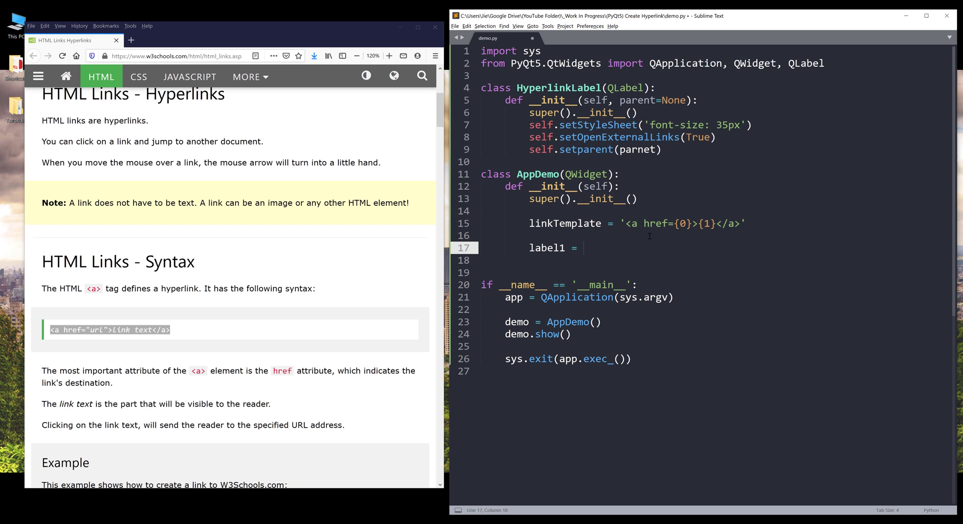
{"action": "type", "text": "HyperlinkLabel()"}
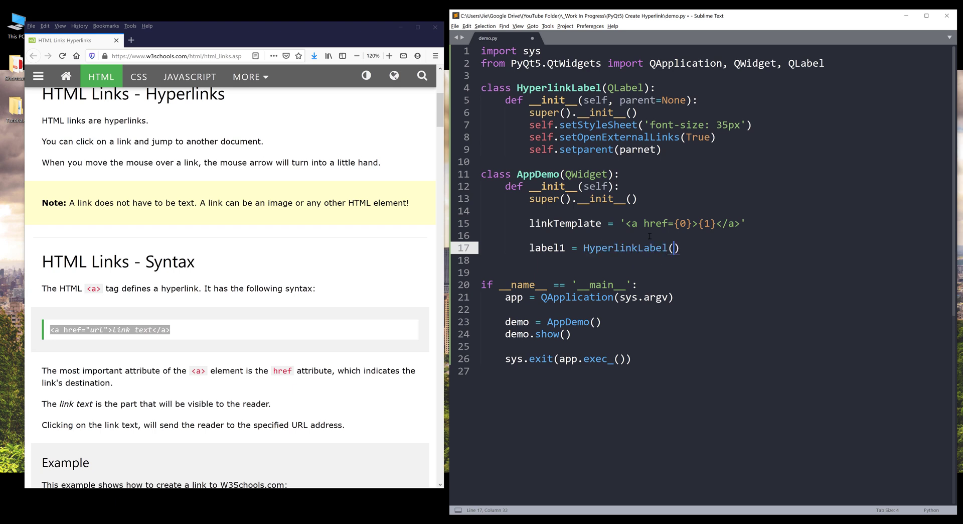
{"action": "type", "text": "self"}
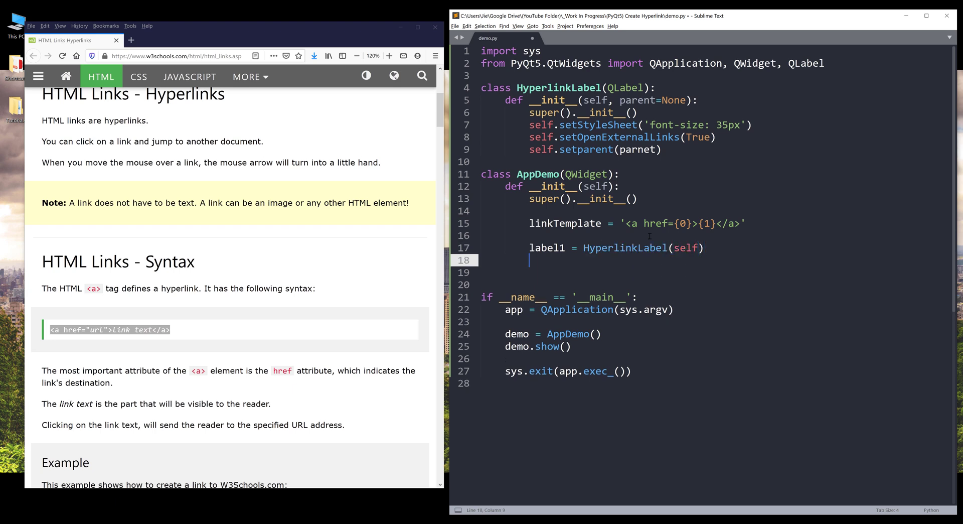
{"action": "type", "text": "label1."}
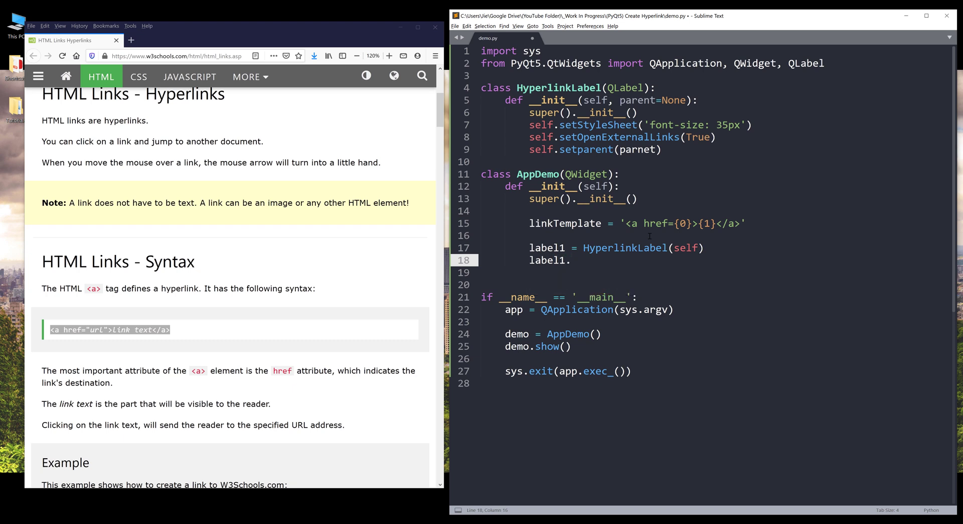
{"action": "type", "text": "setText()"}
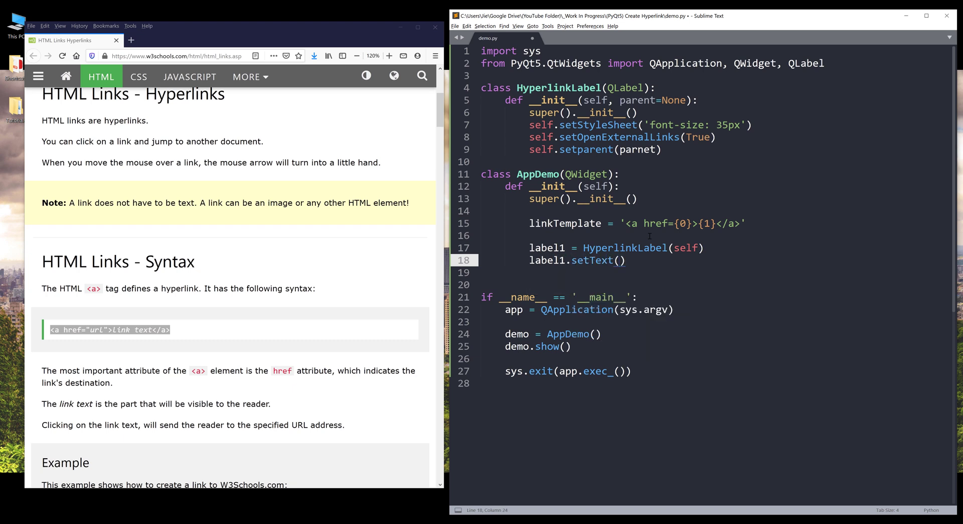
{"action": "type", "text": "linkTemplate.format('"}
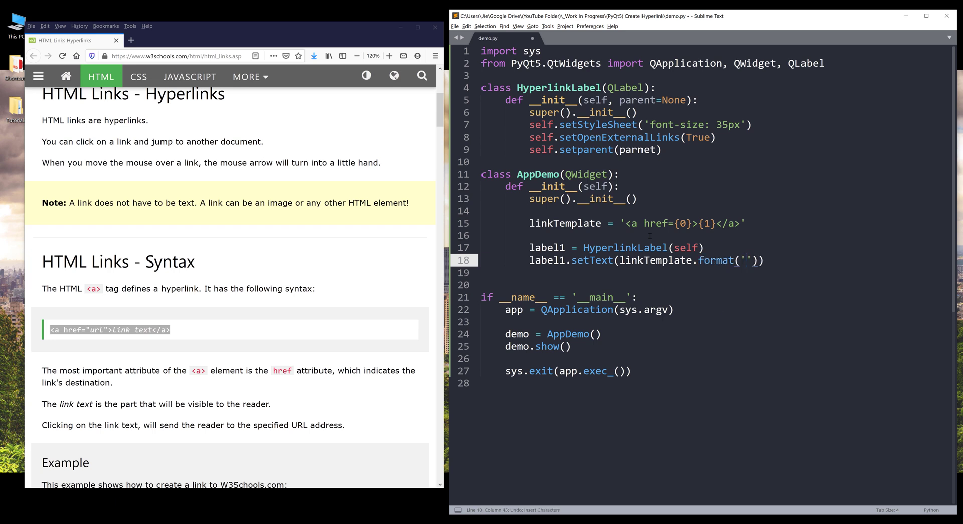
{"action": "type", "text": "htt"}
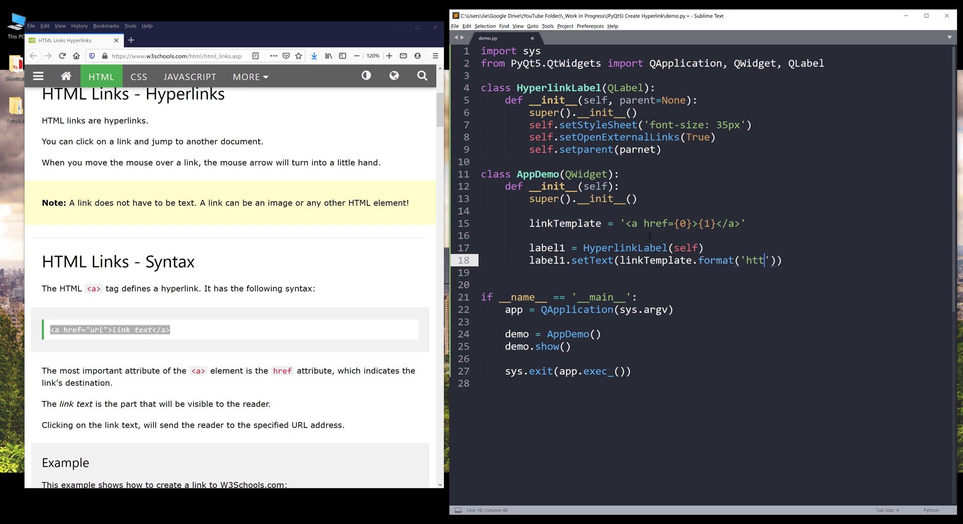
{"action": "type", "text": "ps://"}
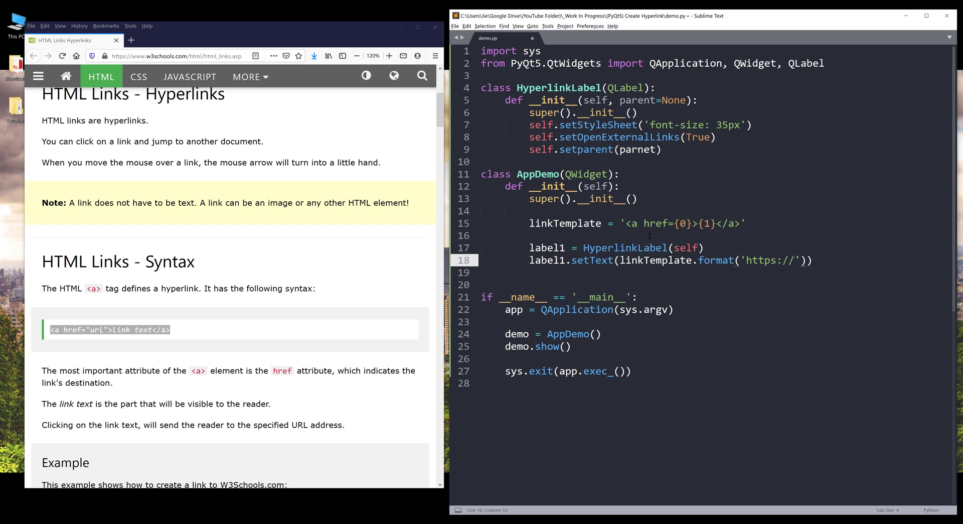
{"action": "type", "text": "Goog"}
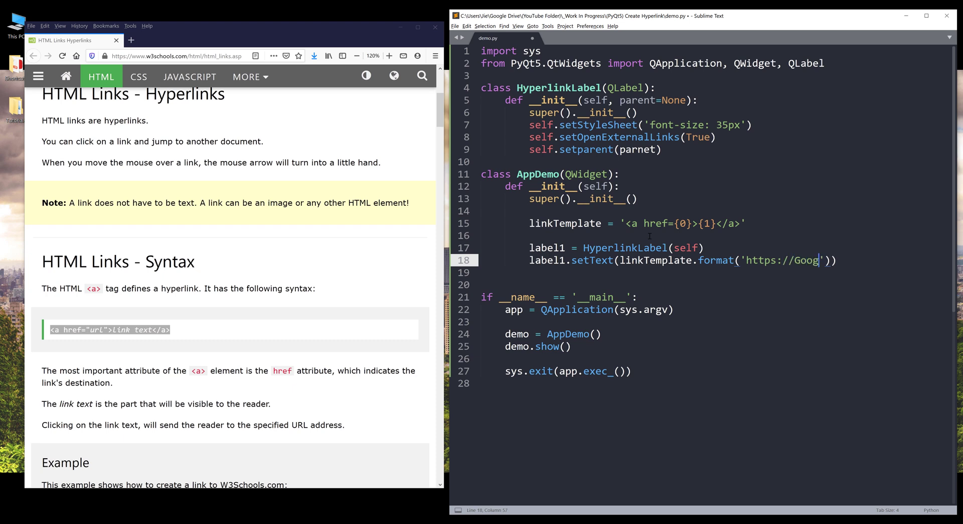
{"action": "type", "text": "le.com',"}
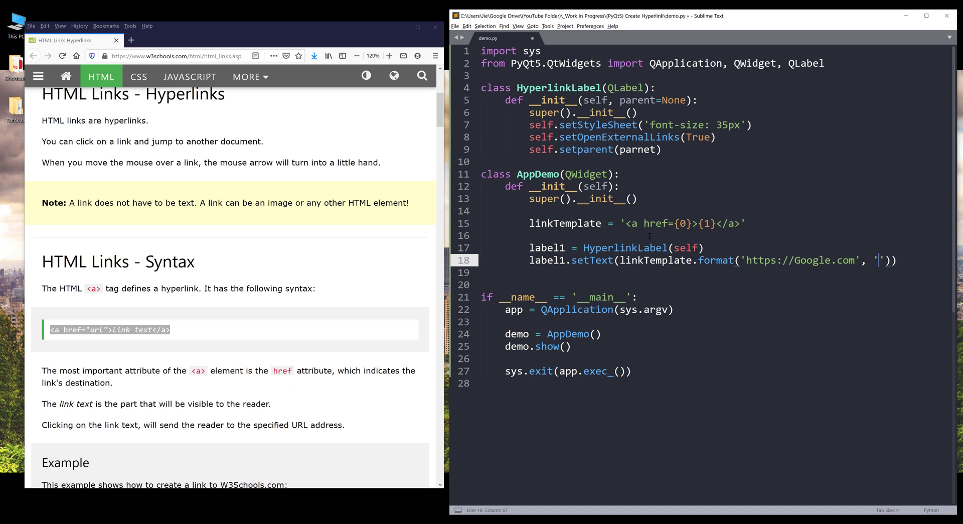
{"action": "type", "text": "Google.com"}
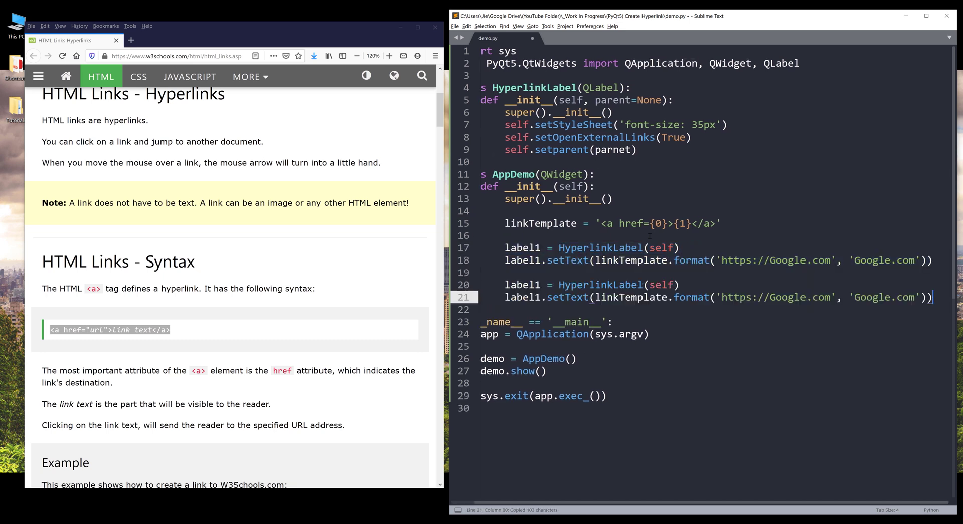
{"action": "left_click", "coordinate": [541, 285]}
{"action": "type", "text": "2"}
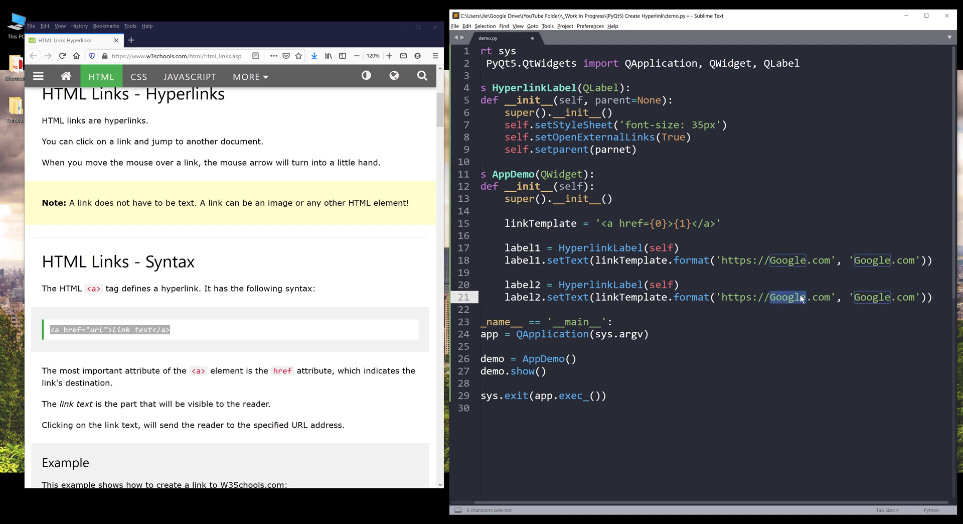
{"action": "key", "text": "Delete"}
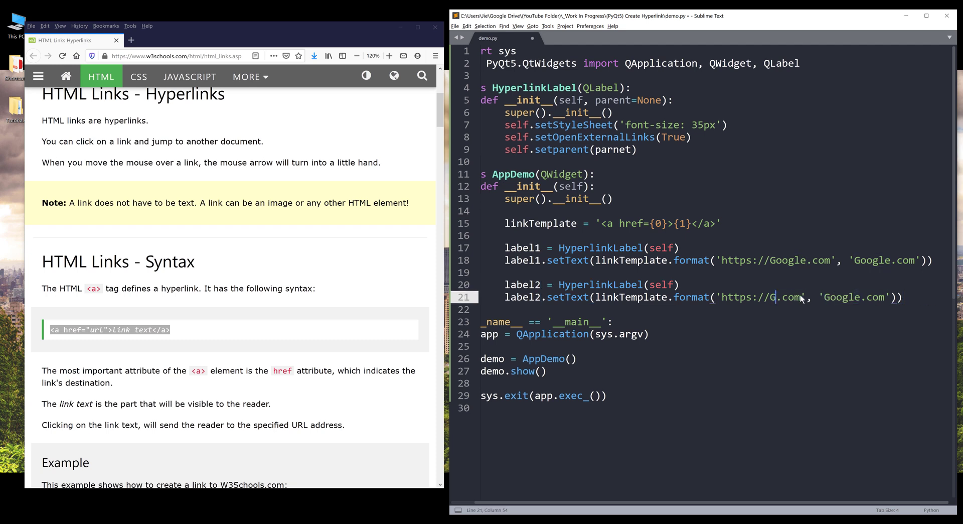
{"action": "type", "text": "ithub"}
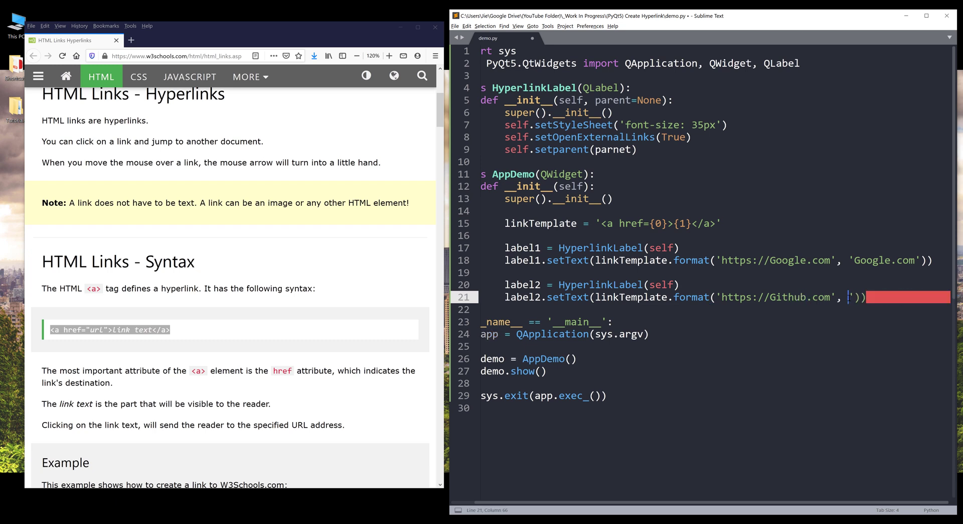
{"action": "type", "text": "'"}
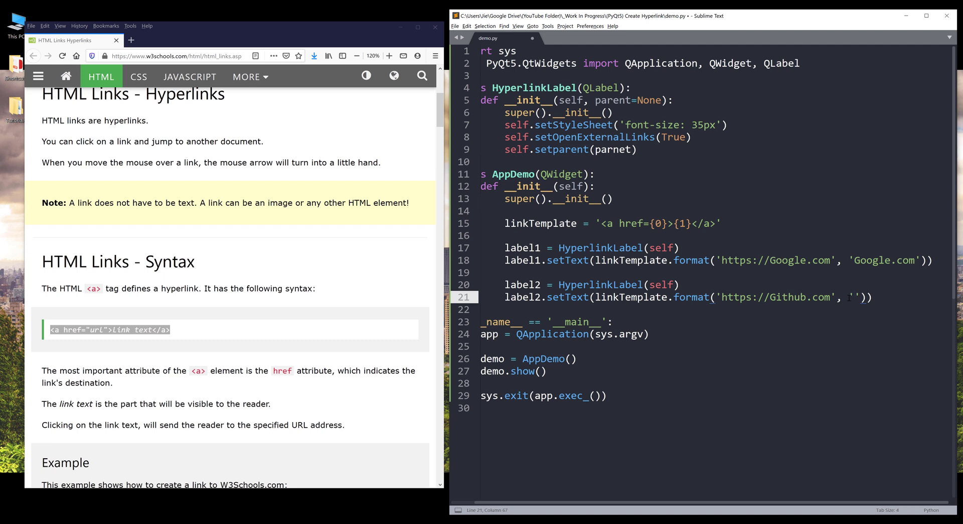
{"action": "type", "text": "Click Me"}
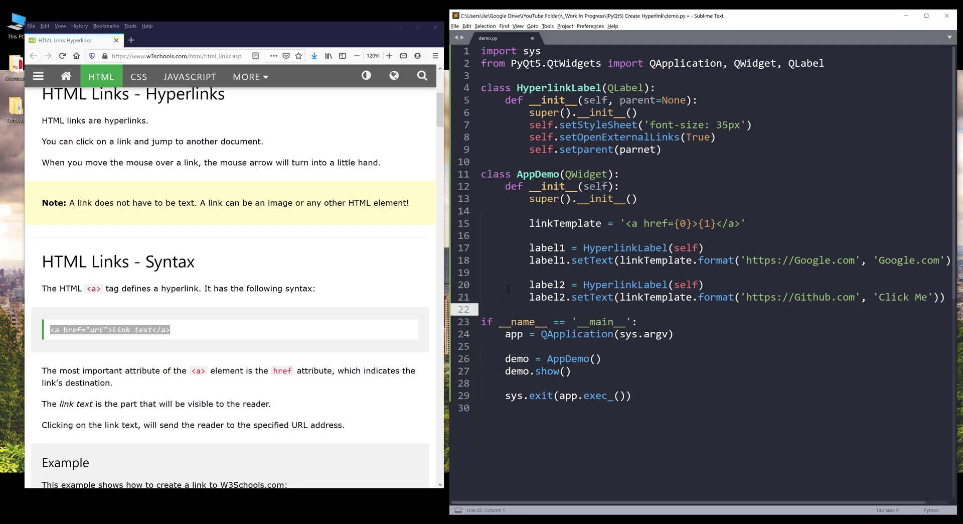
{"action": "key", "text": "ctrl+b"}
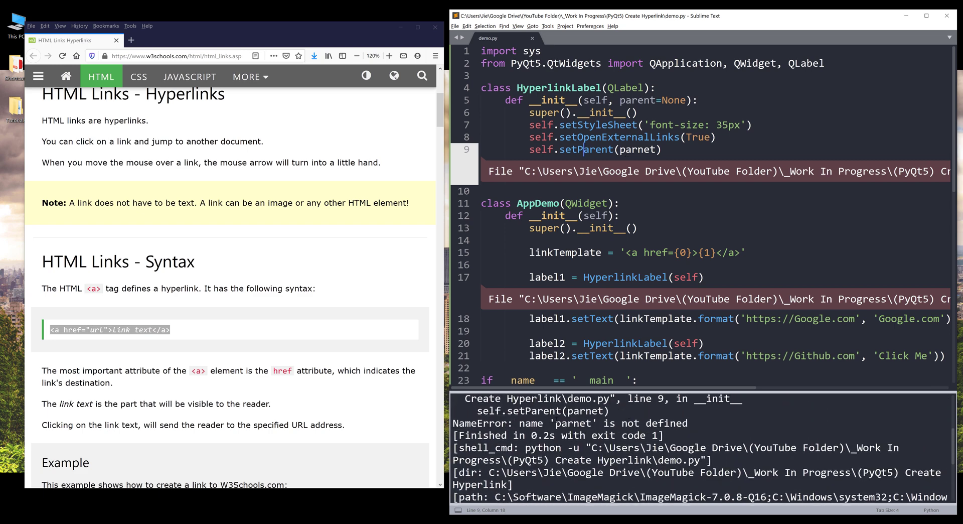
Correct the misspelled 'parnet' to 'parent' and add label2.move(100, 100)
{"action": "double_click", "coordinate": [573, 423]}
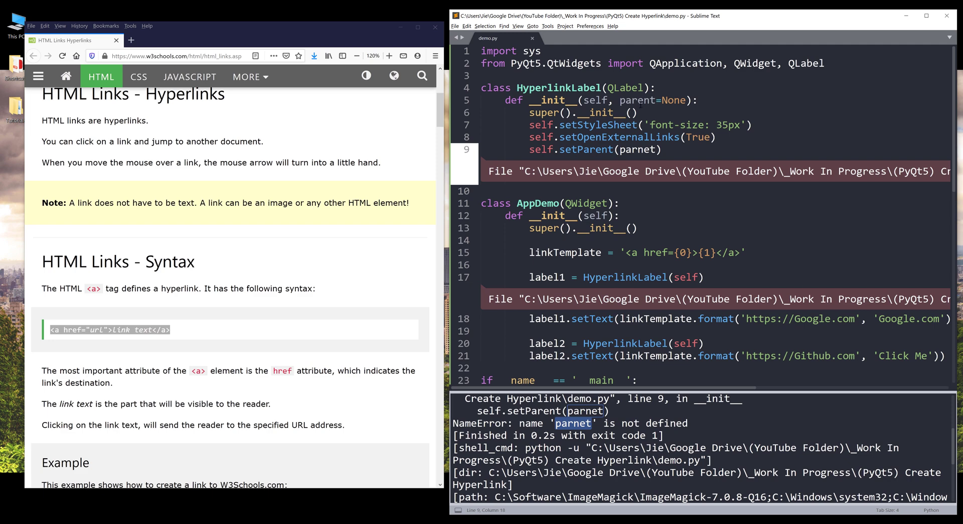
{"action": "double_click", "coordinate": [637, 100]}
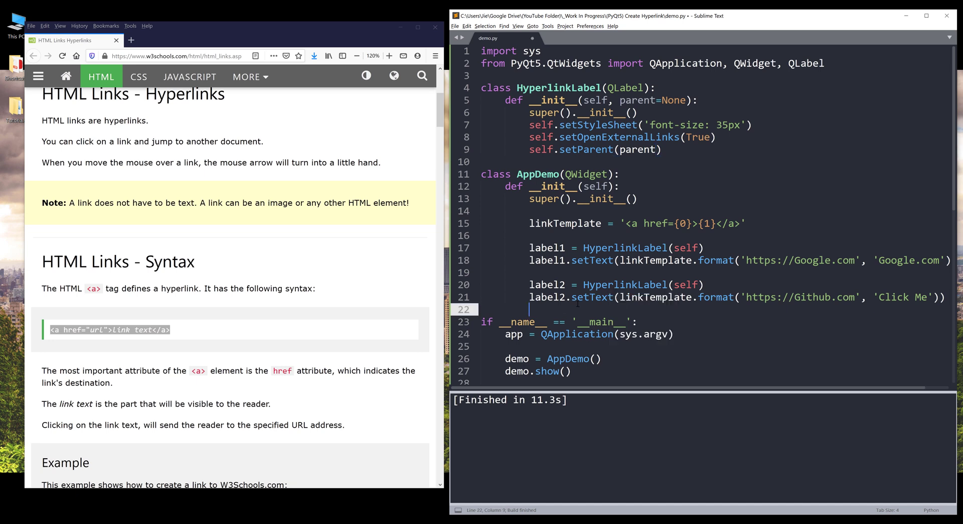
{"action": "type", "text": "label2.move(100,"}
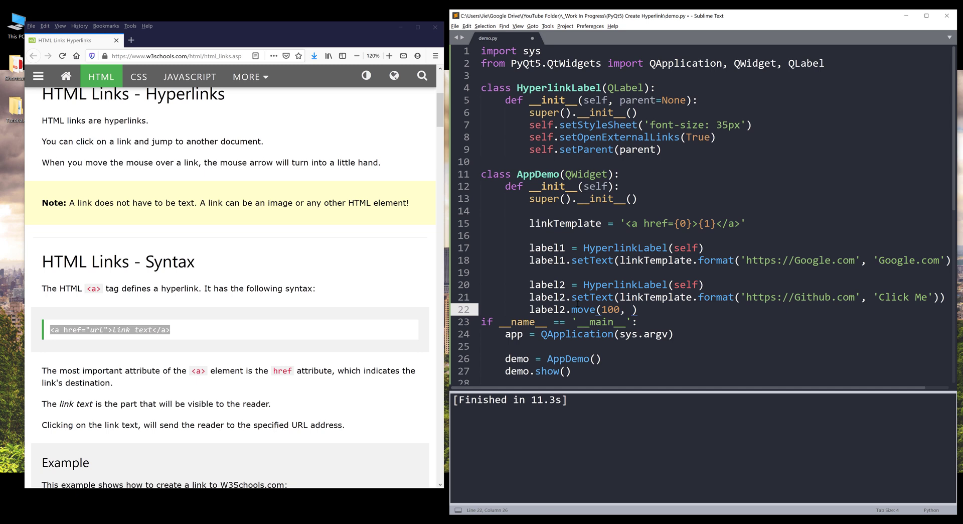
{"action": "type", "text": "100)"}
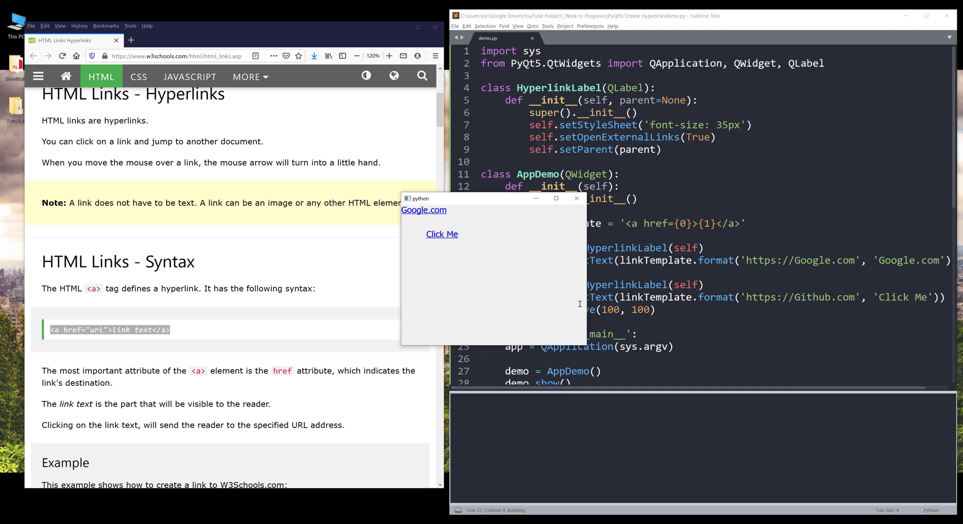
{"action": "mouse_move", "coordinate": [431, 213]}
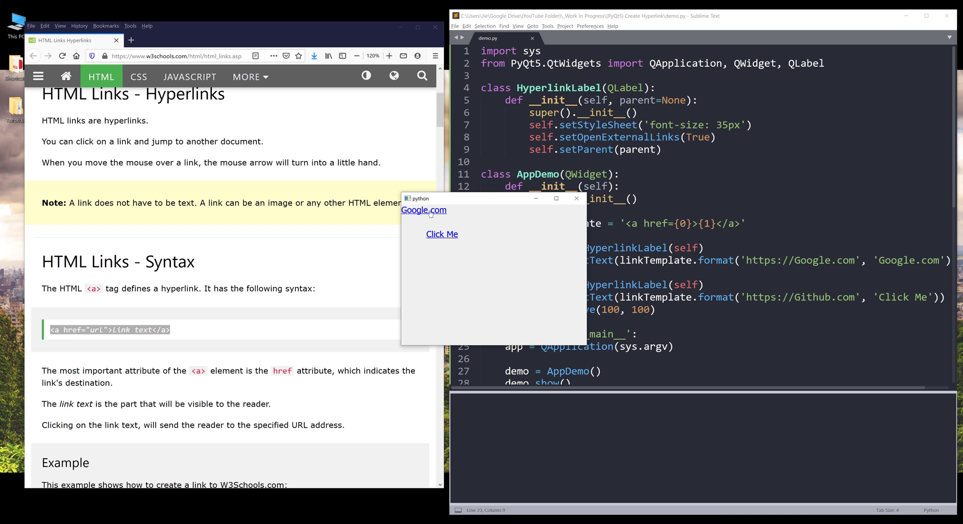
Click the Google.com and Click Me links to open Google and GitHub
{"action": "left_click", "coordinate": [424, 210]}
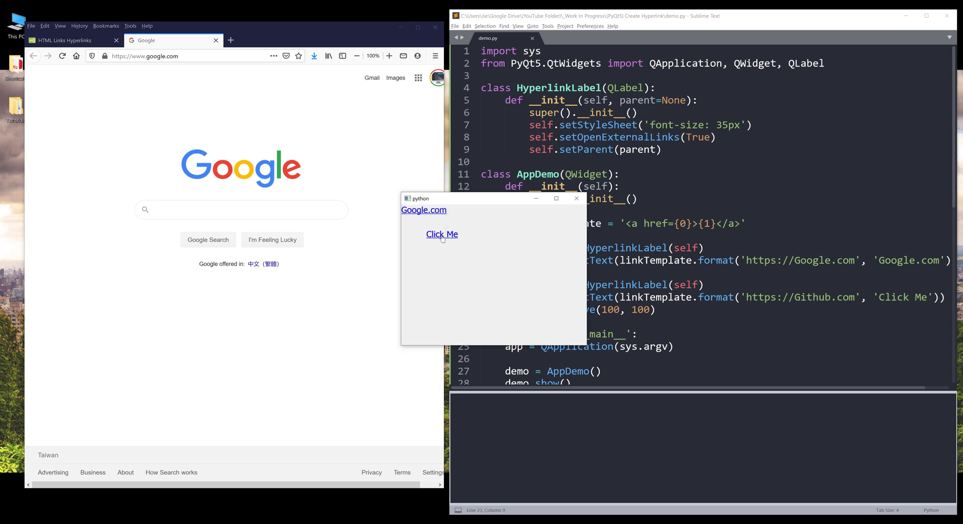
{"action": "left_click", "coordinate": [442, 234]}
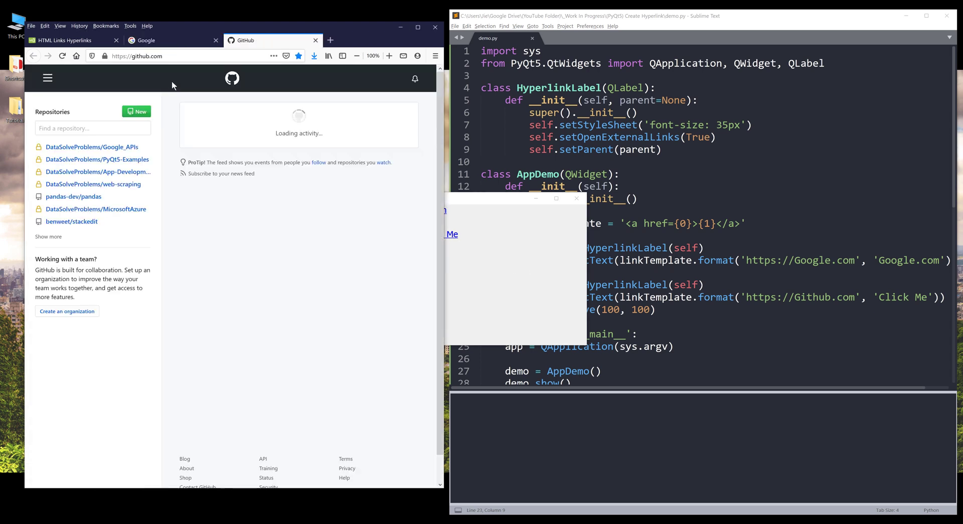